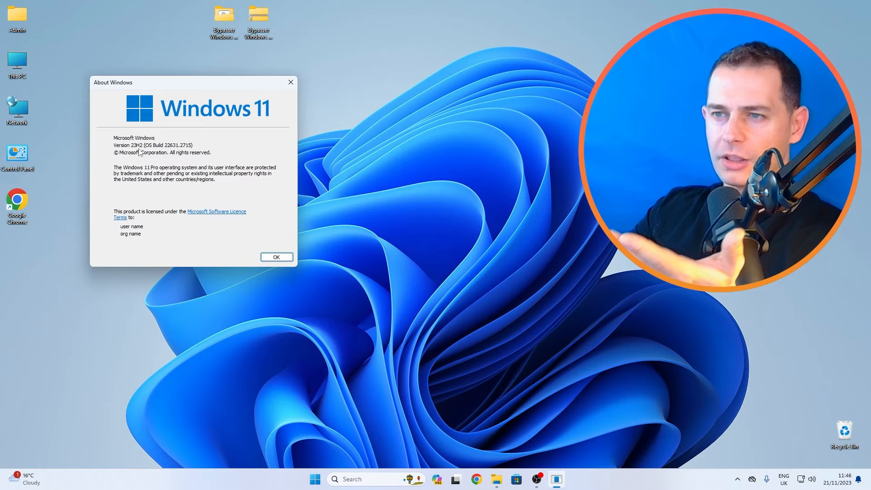
- Dismiss the winver box and view About, showing Windows 11 Pro 23H2, build 22631.2715
left_click(276, 257)
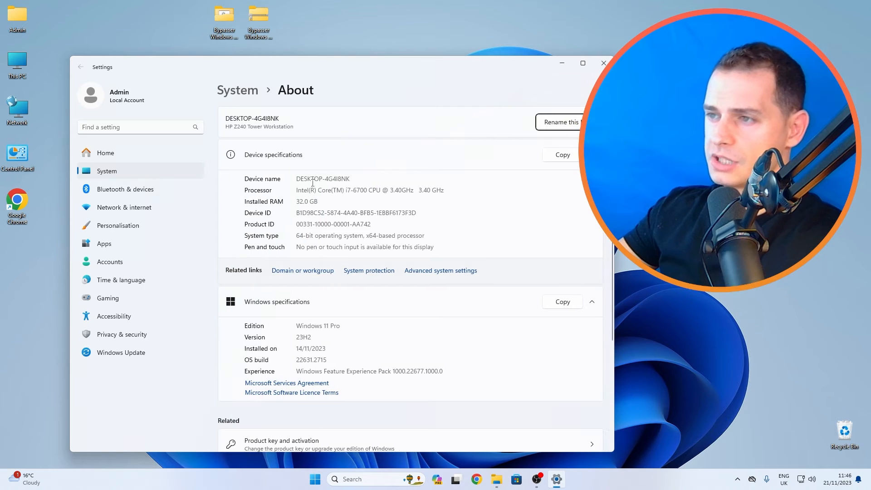
double_click(357, 190)
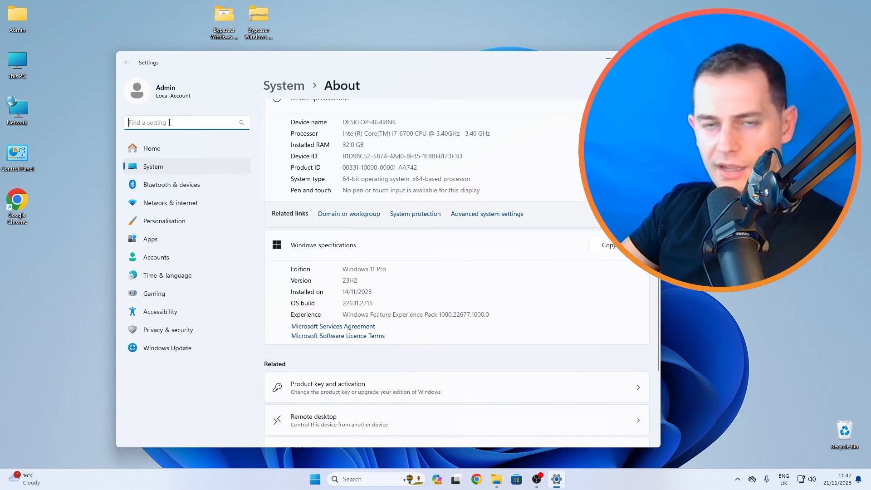
- Search 'go back' and start Go back to Windows 10, citing 'Windows 10 seemed more reliable'
type("go back")
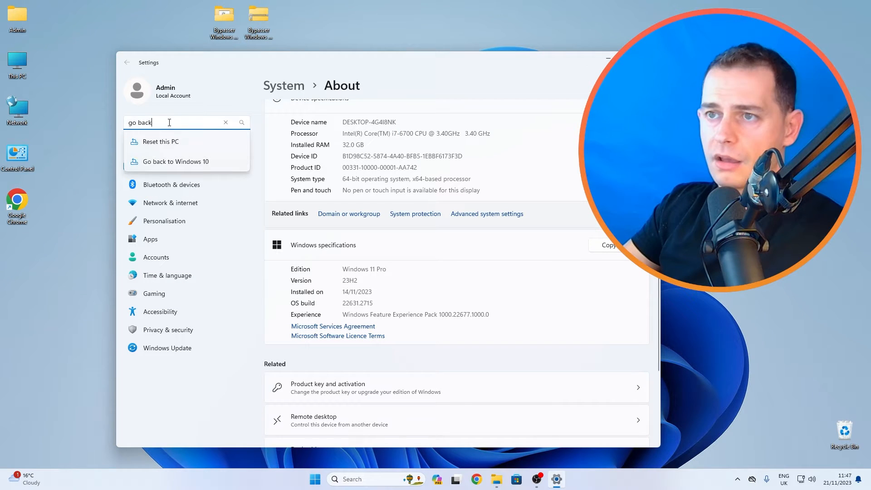
left_click(176, 162)
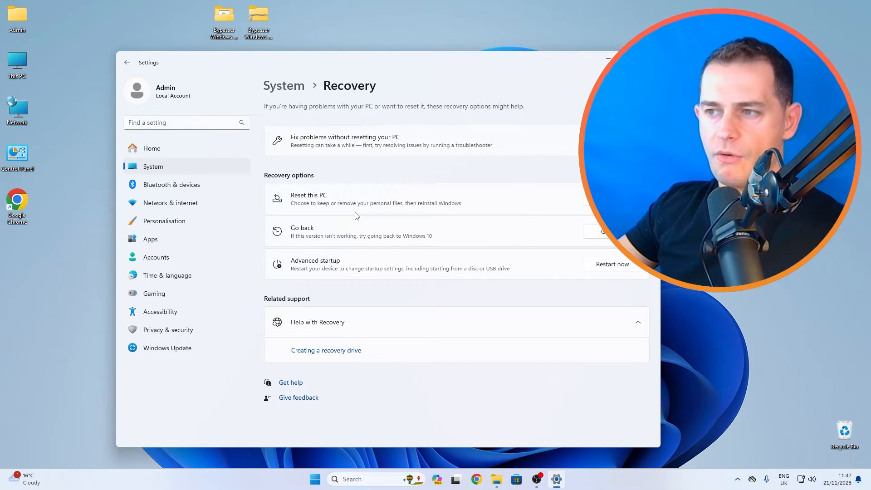
mouse_move(464, 240)
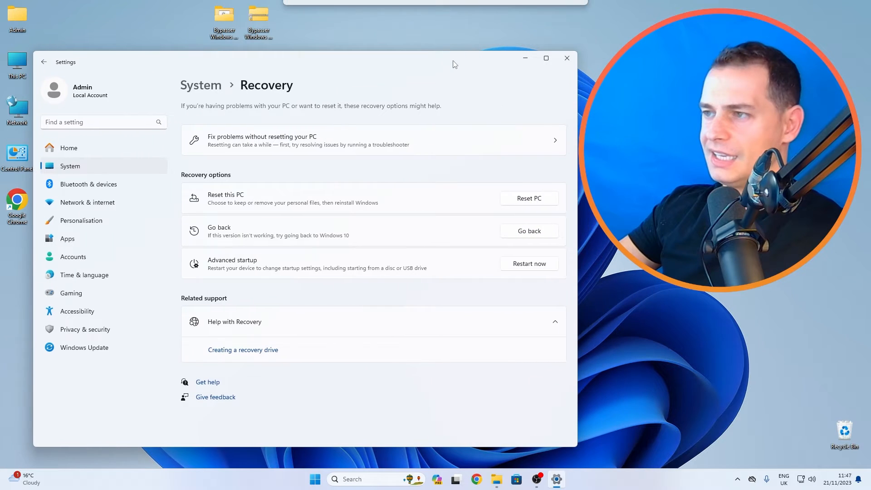
mouse_move(522, 238)
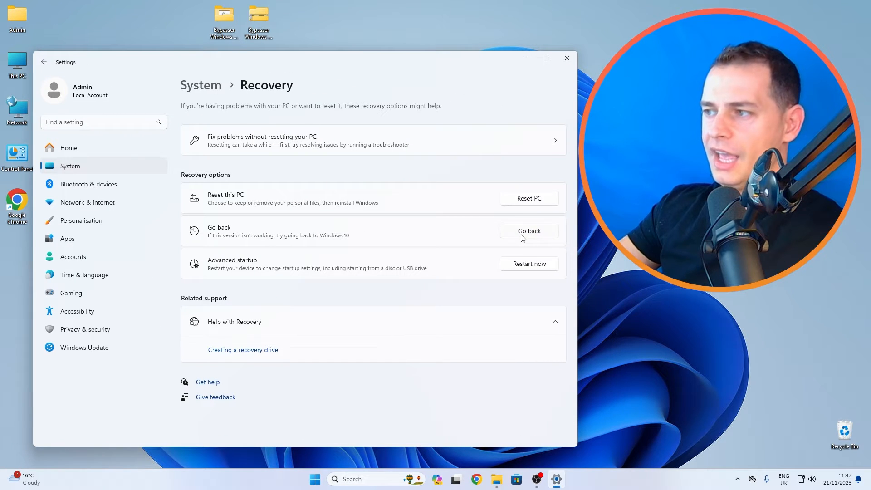
left_click(528, 231)
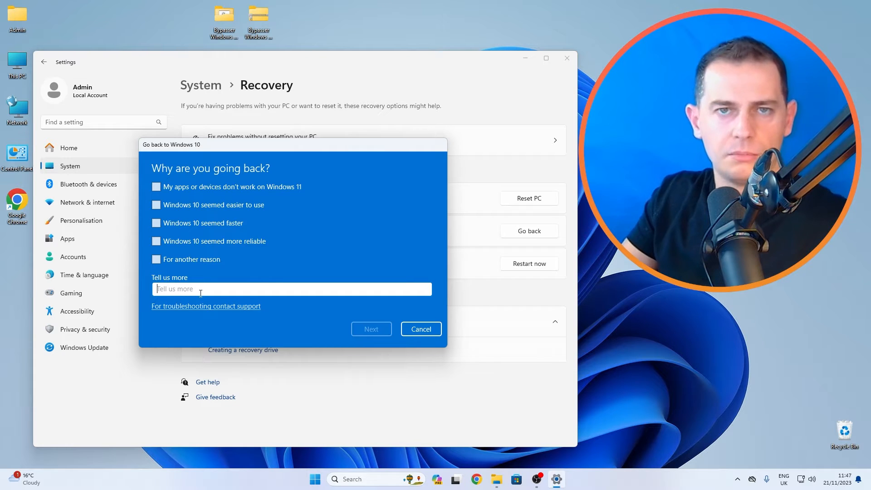
left_click(156, 241)
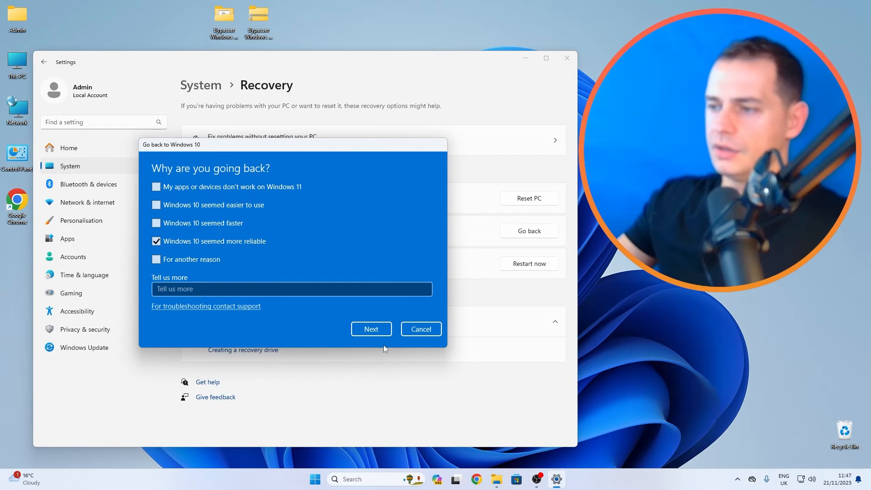
left_click(371, 329)
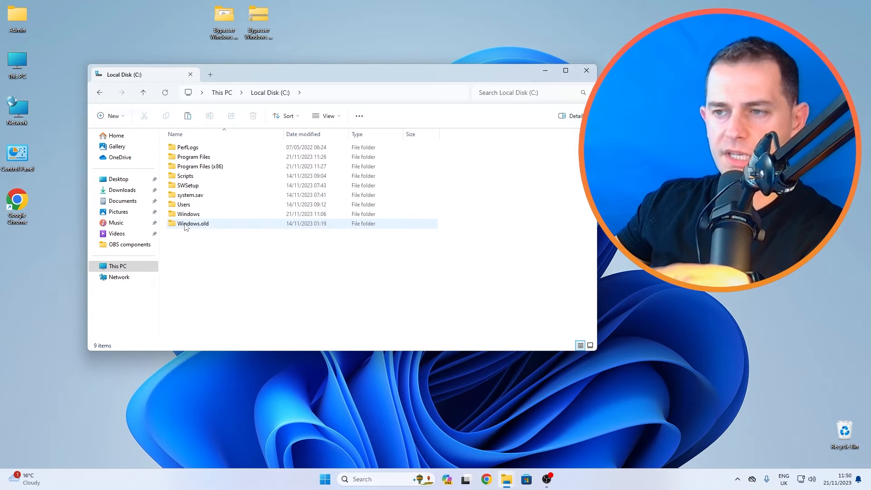
left_click(193, 223)
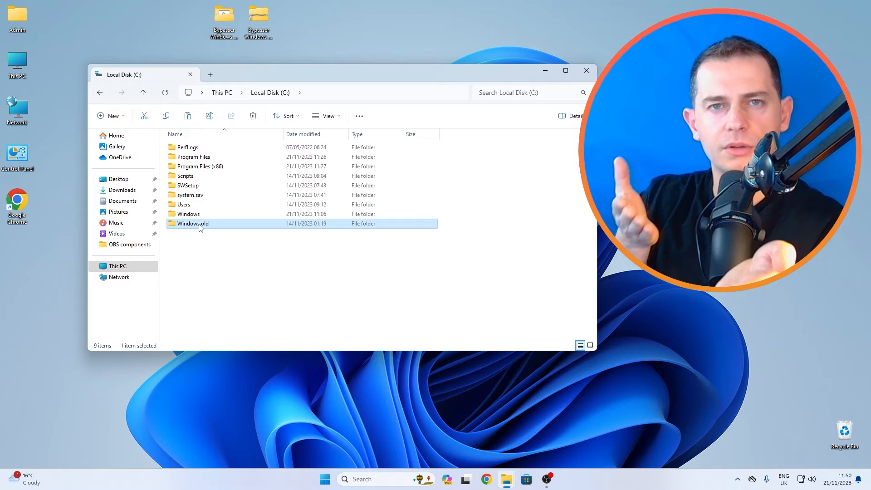
double_click(193, 223)
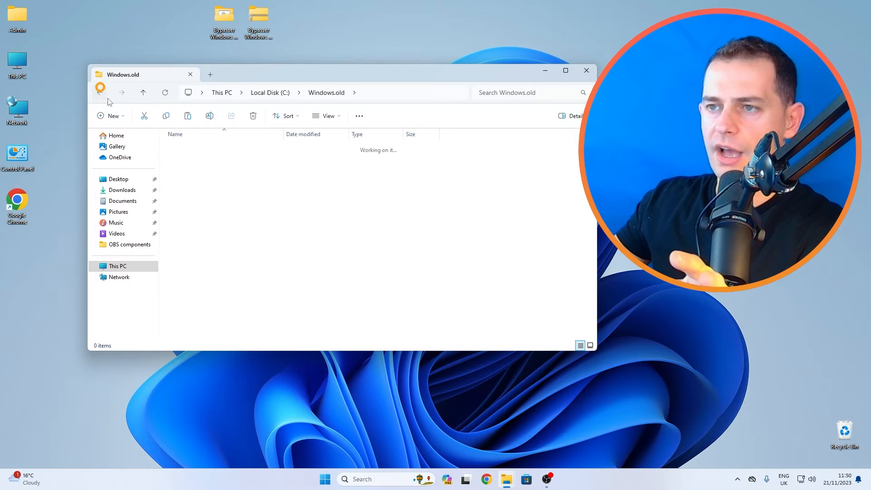
left_click(99, 92)
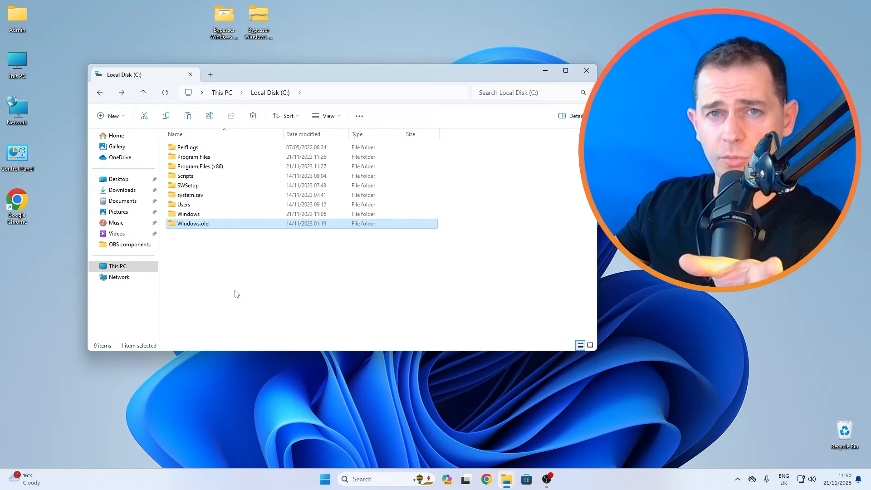
mouse_move(188, 230)
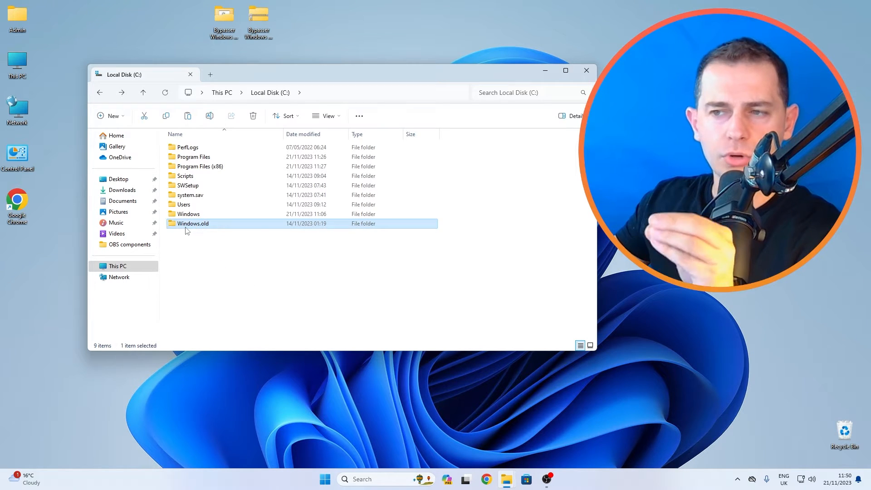
mouse_move(203, 229)
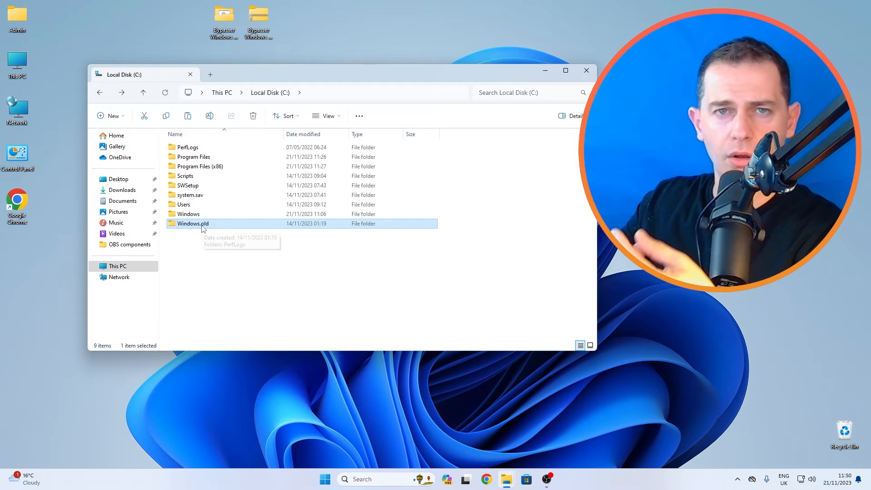
right_click(193, 223)
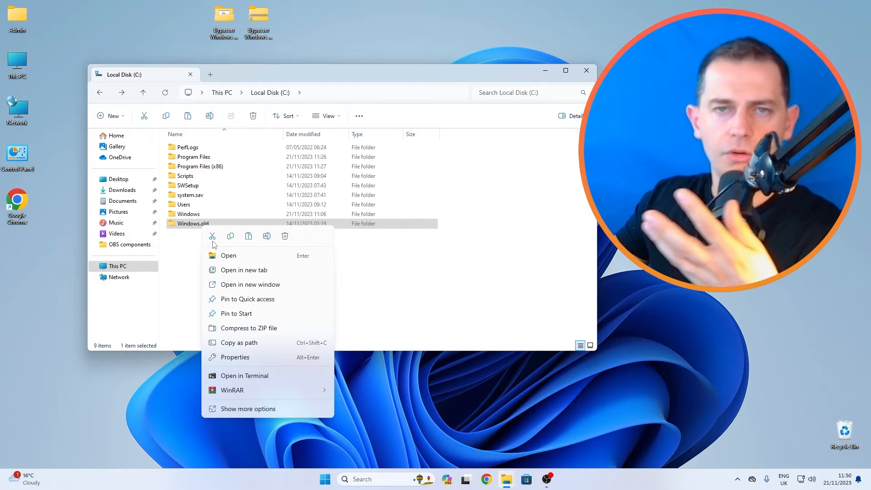
mouse_move(241, 237)
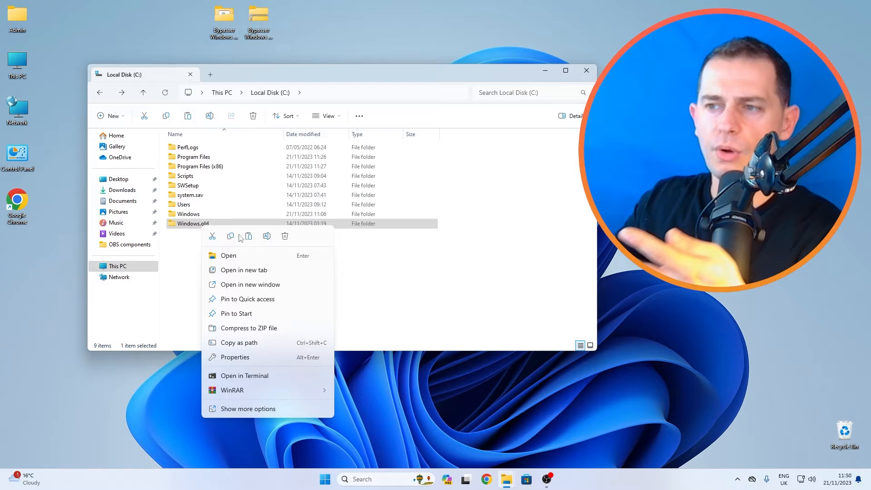
left_click(182, 261)
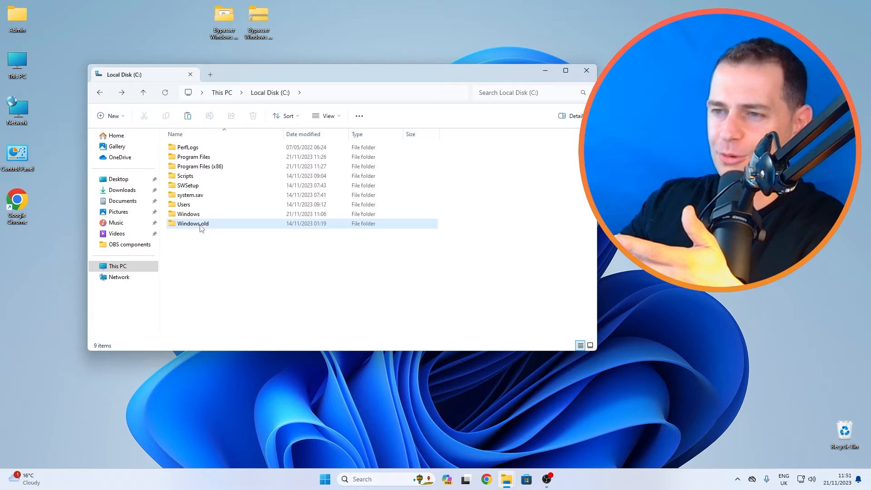
- Insert '10' into the C: folder name, changing Windows.old to Windows10.old
left_click(193, 224)
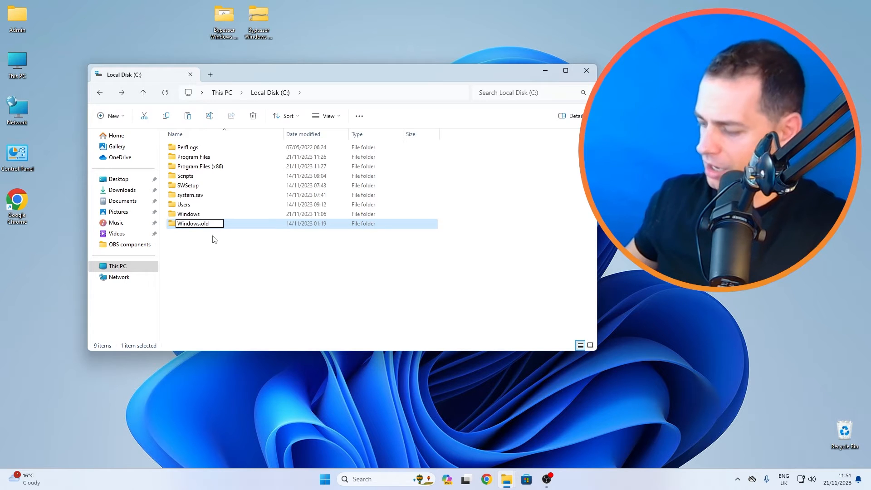
type("10")
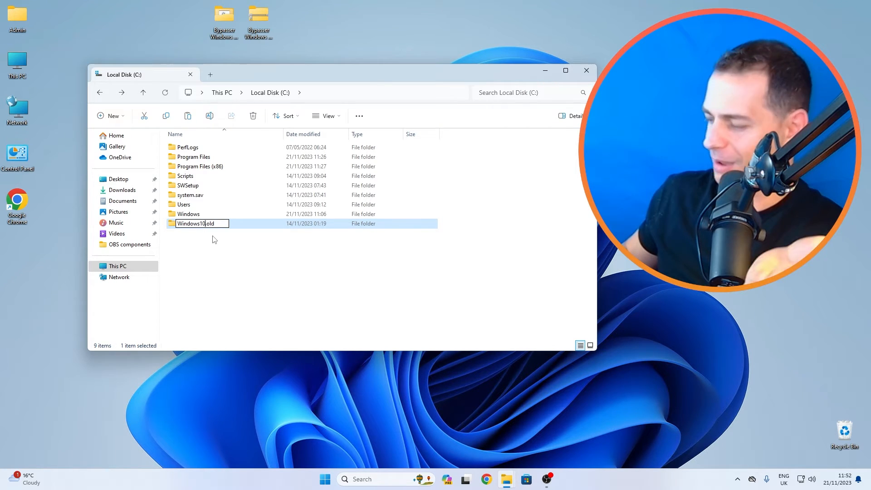
left_click(324, 480)
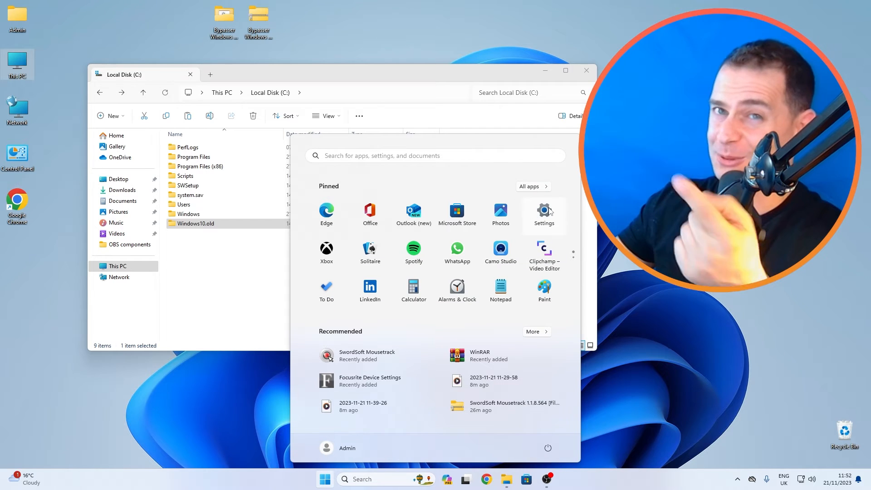
- Retry Go back to Windows 10 from Settings, dismiss the files-removed error, and select Windows10.old
left_click(543, 216)
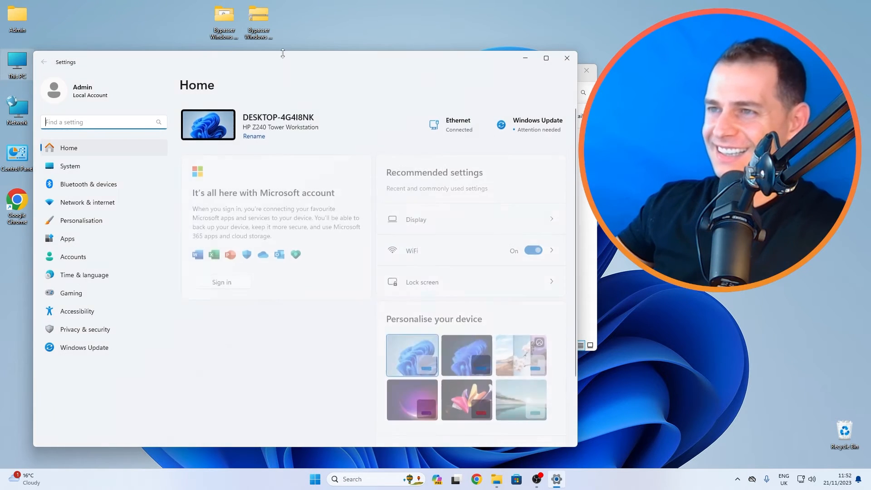
type("go")
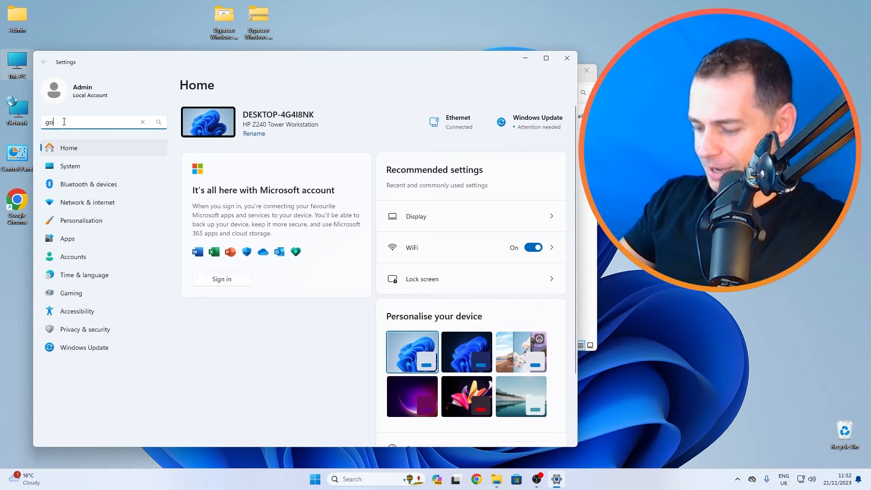
type("back")
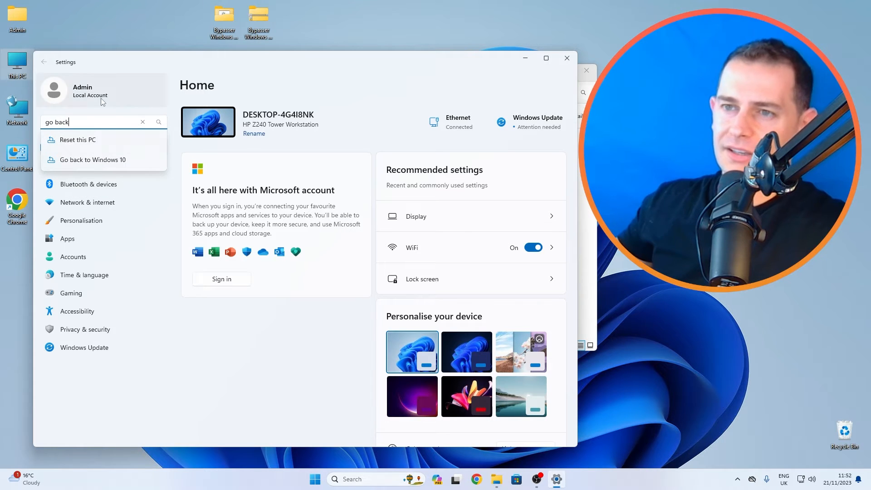
left_click(85, 160)
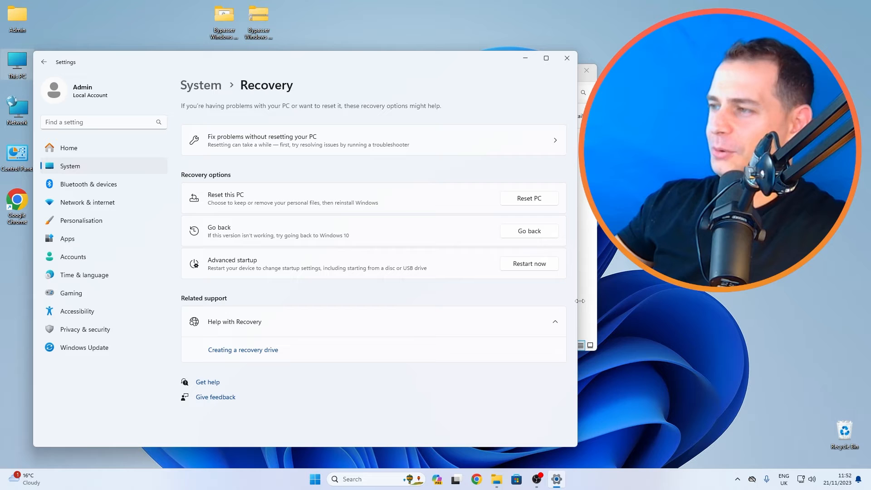
left_click(528, 231)
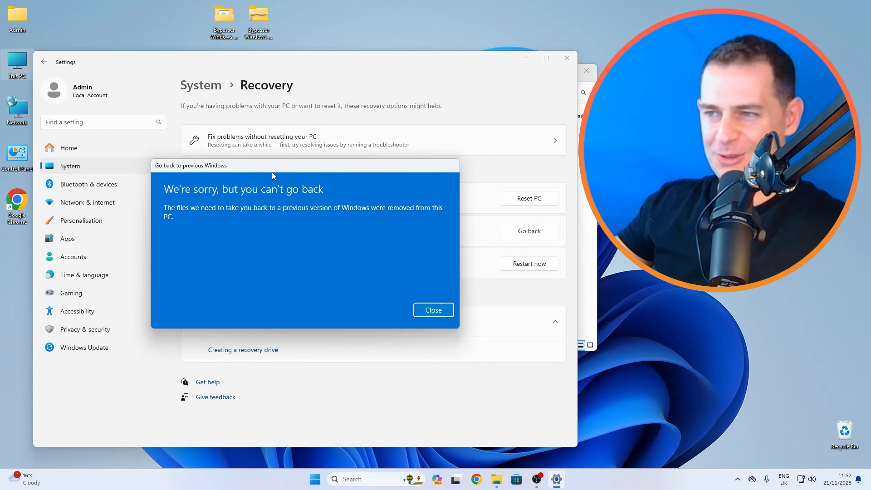
mouse_move(254, 218)
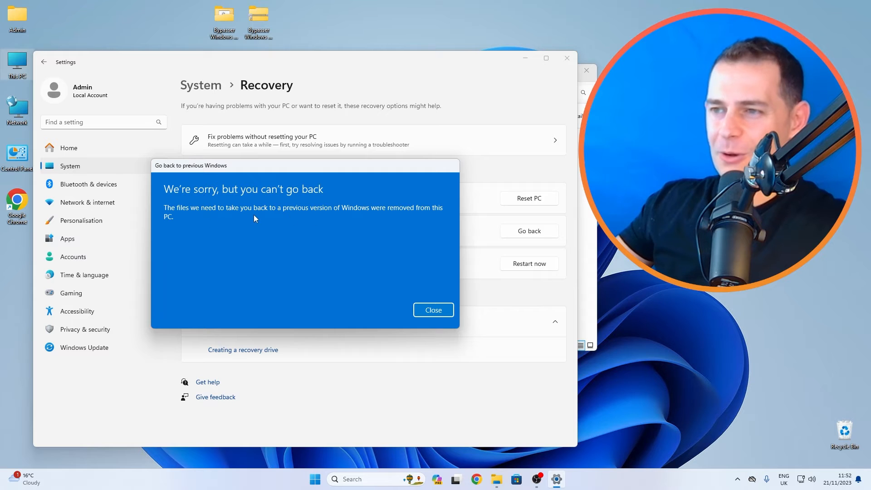
mouse_move(358, 211)
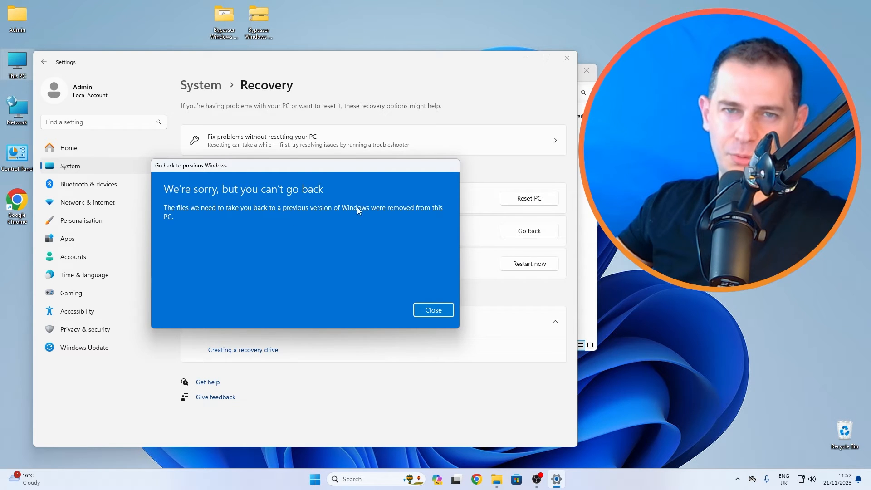
mouse_move(406, 218)
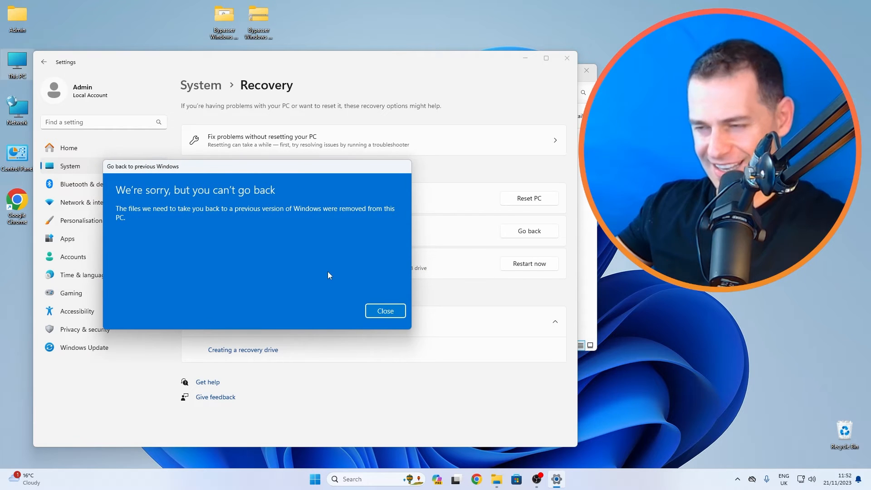
mouse_move(385, 311)
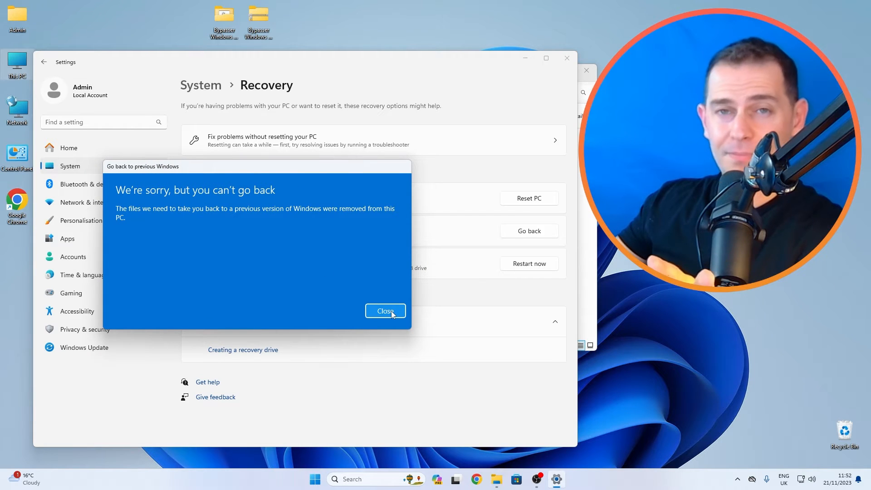
left_click(385, 310)
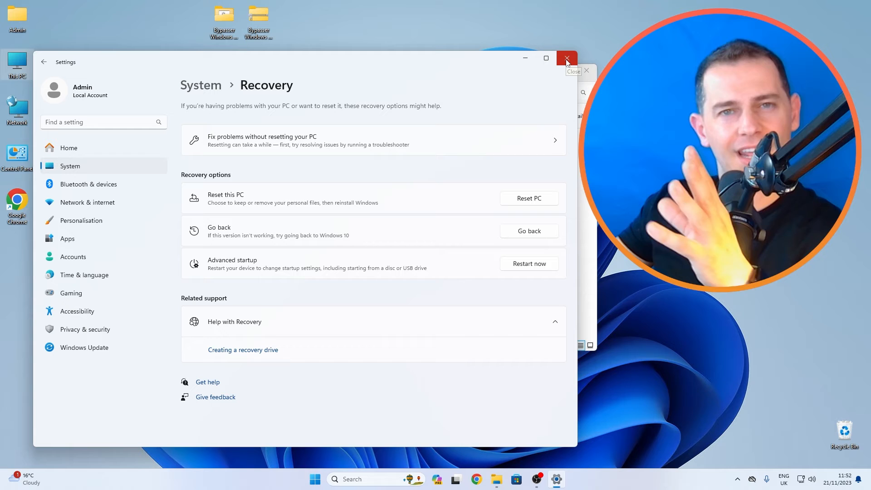
left_click(566, 58)
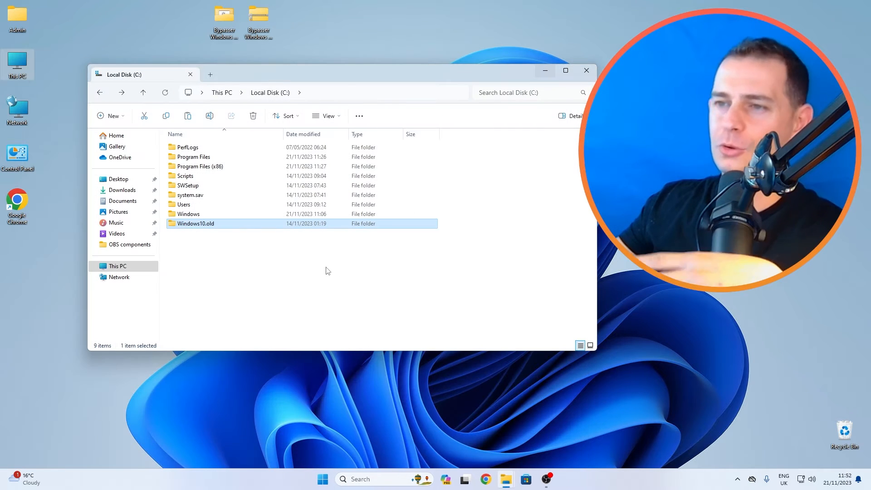
mouse_move(246, 318)
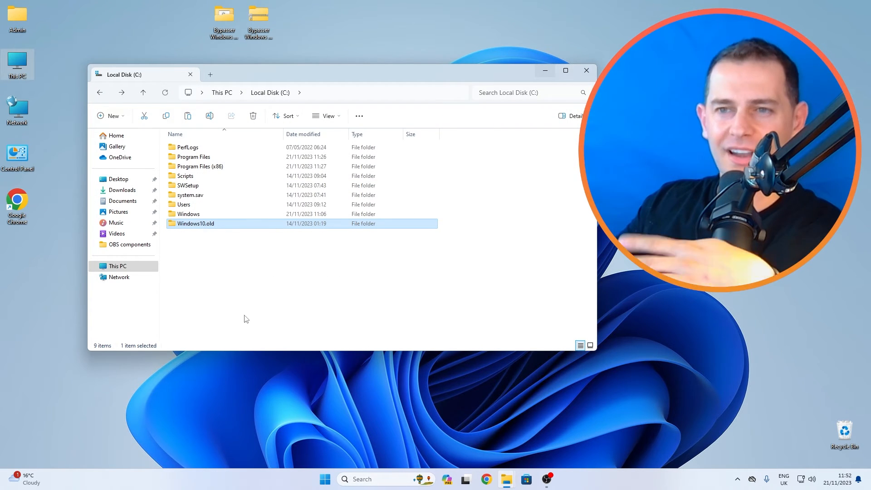
mouse_move(188, 214)
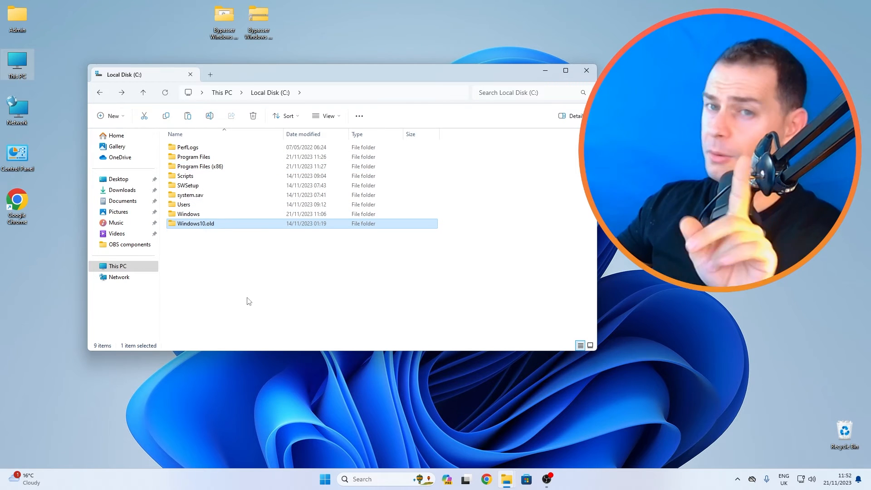
- Change the folder name from Windows10.old back to Windows.old, then reopen Settings
left_click(249, 300)
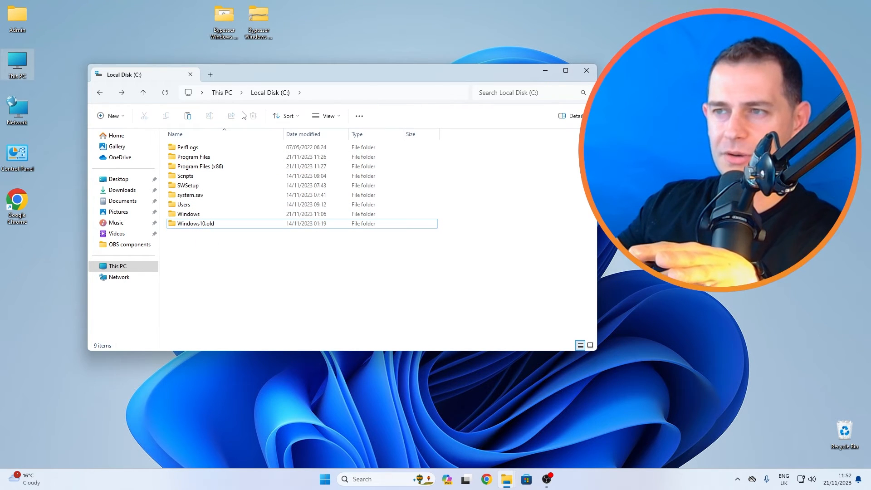
left_click(206, 223)
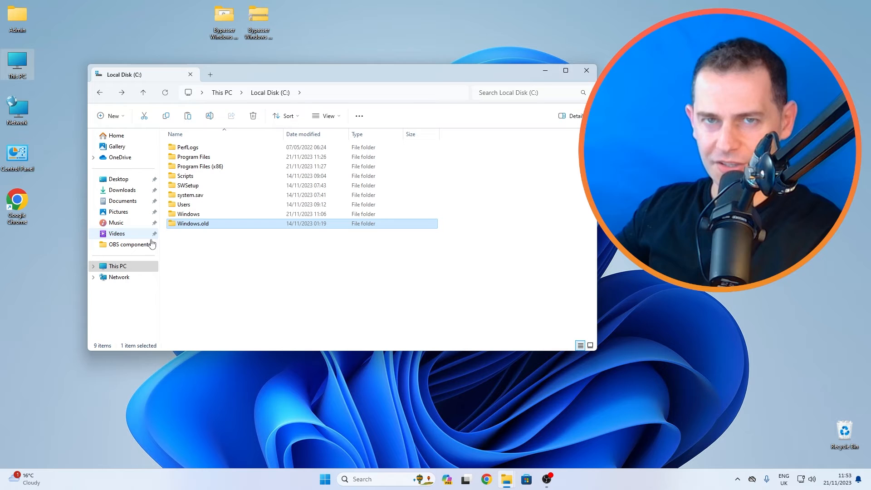
left_click(216, 290)
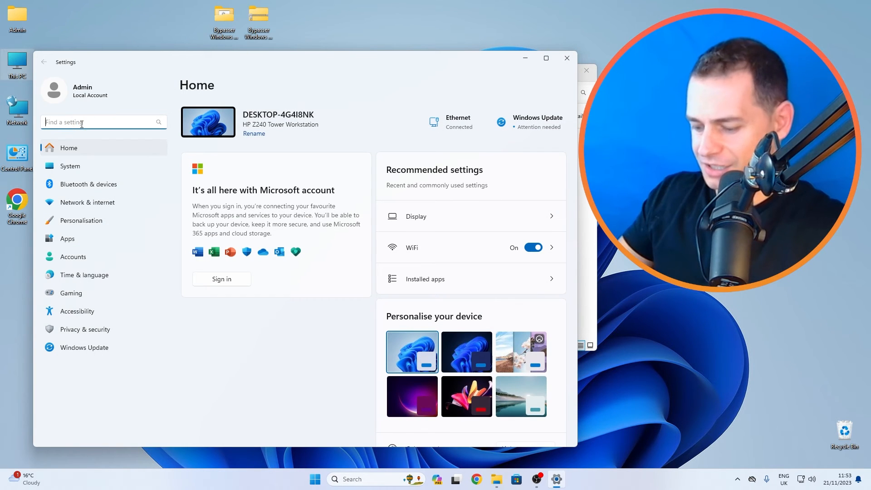
- Search 'go' and trigger Go back to Windows 10 from the Recovery option
type("go")
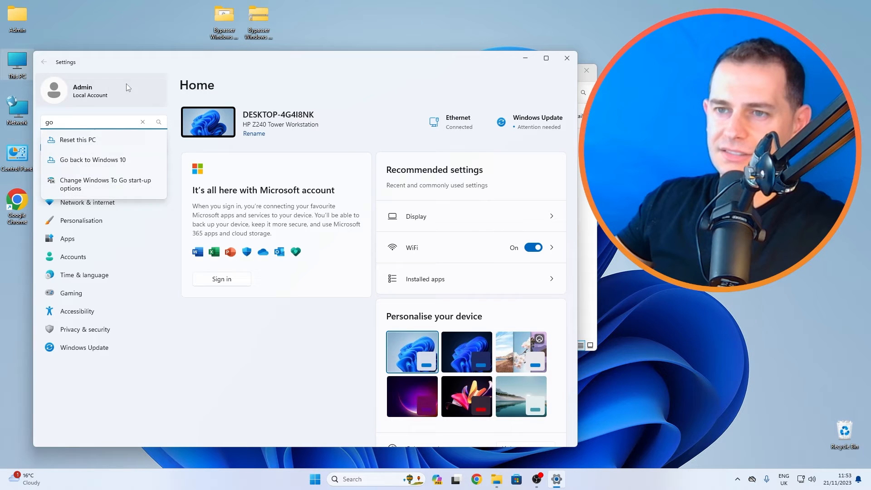
left_click(93, 160)
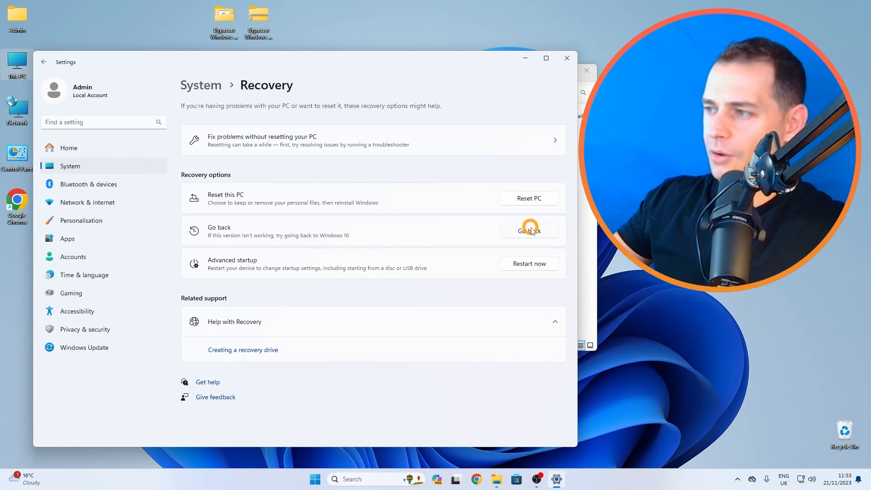
left_click(529, 231)
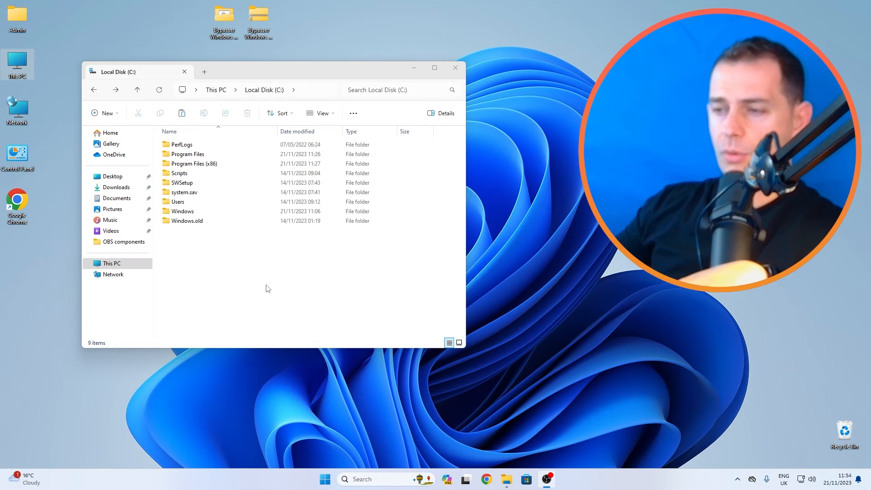
- Relaunch Settings from Start, search 'go', and trigger Go back to Windows 10 again
left_click(325, 480)
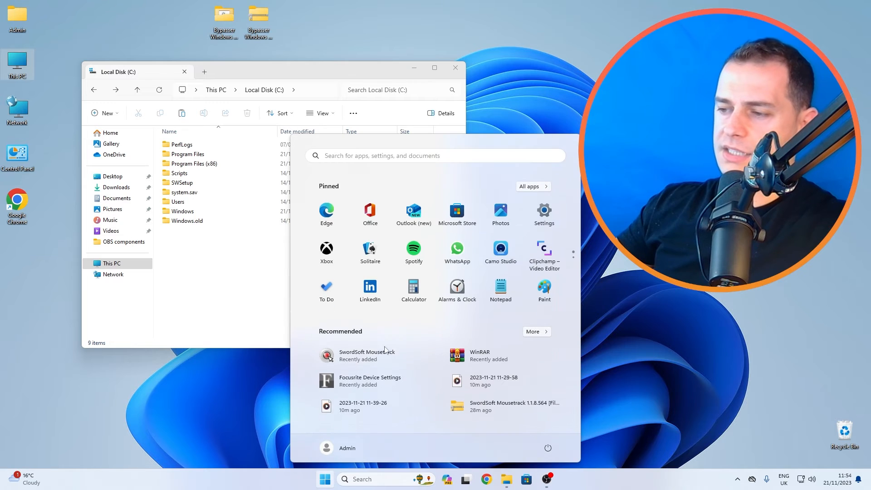
left_click(544, 214)
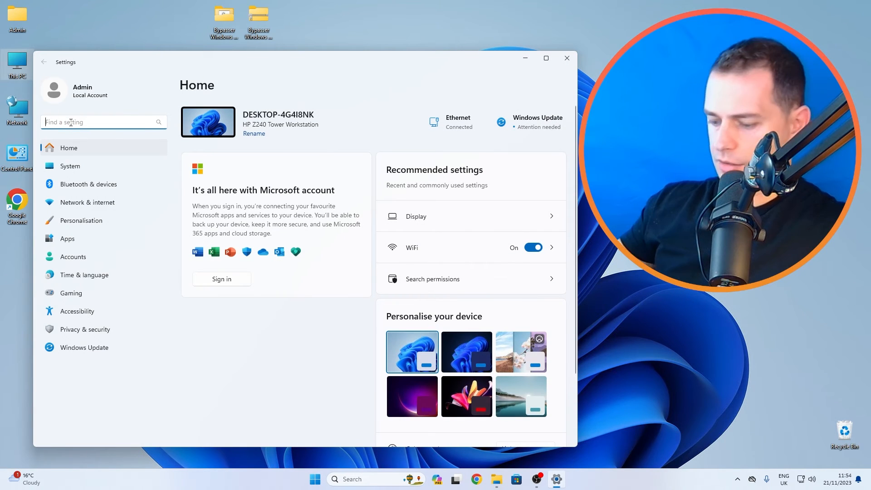
type("go")
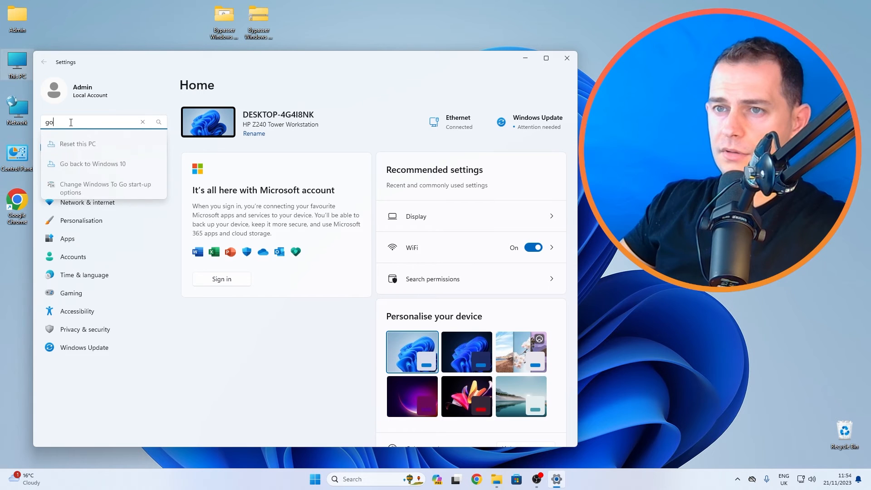
left_click(92, 163)
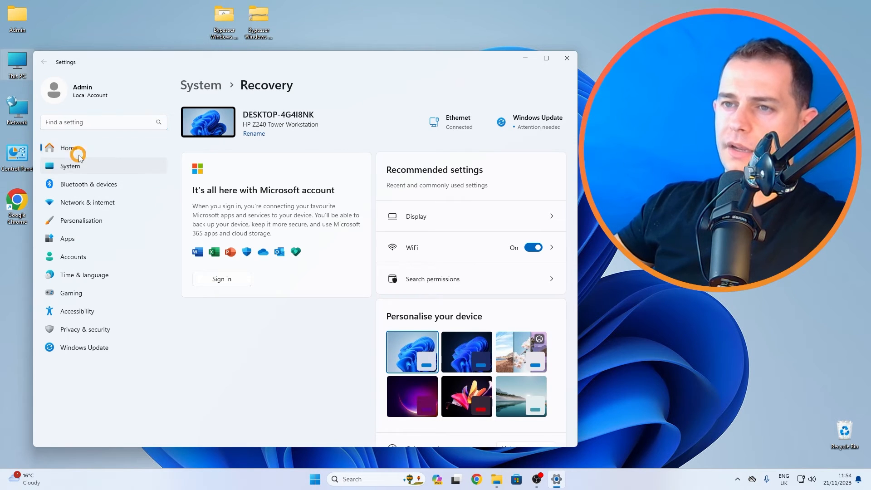
left_click(70, 165)
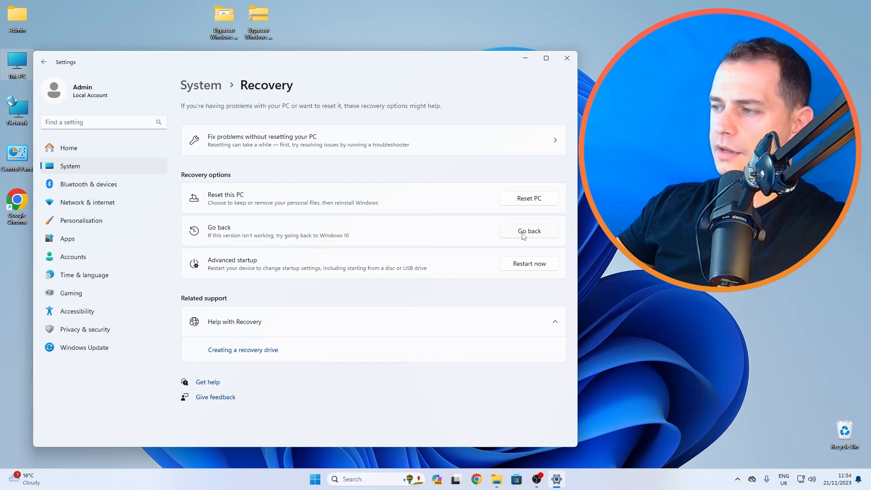
left_click(528, 230)
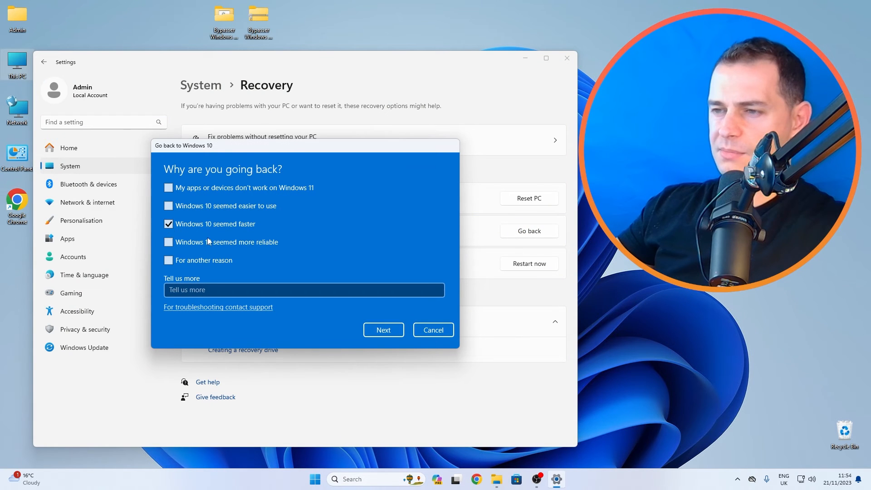
- Submit the going-back reason and decline the update check so the rollback proceeds
left_click(384, 329)
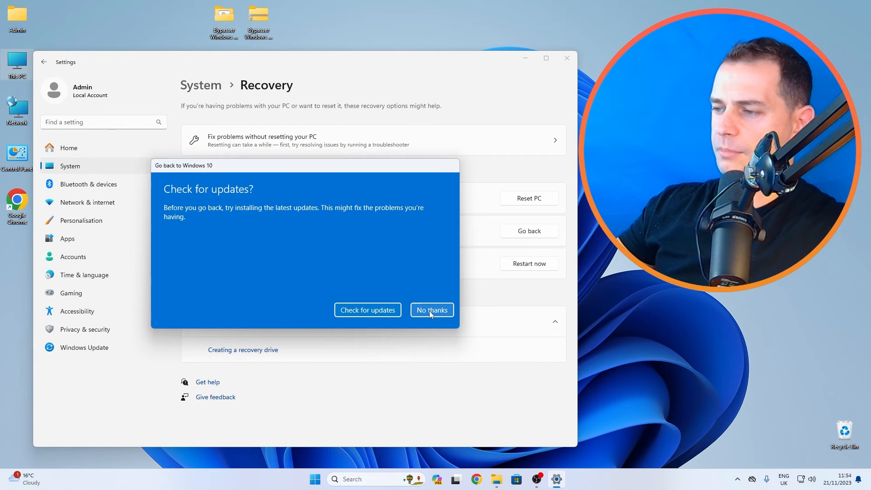
mouse_move(447, 319)
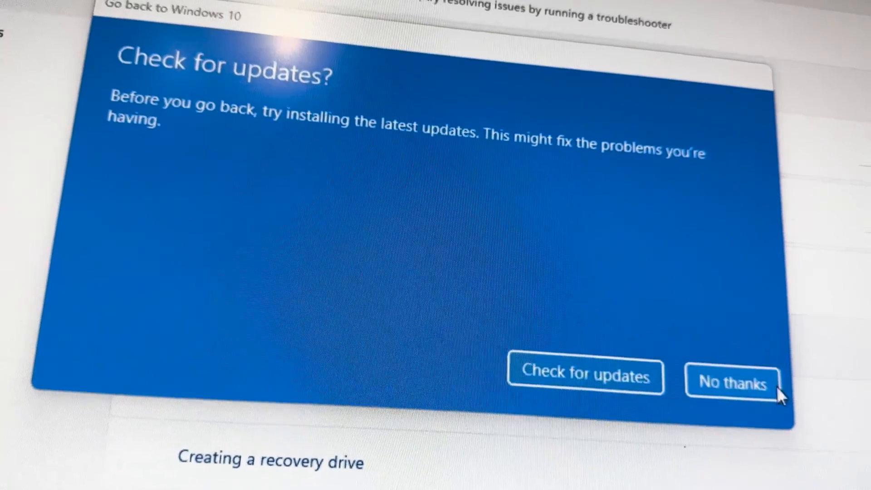
left_click(731, 383)
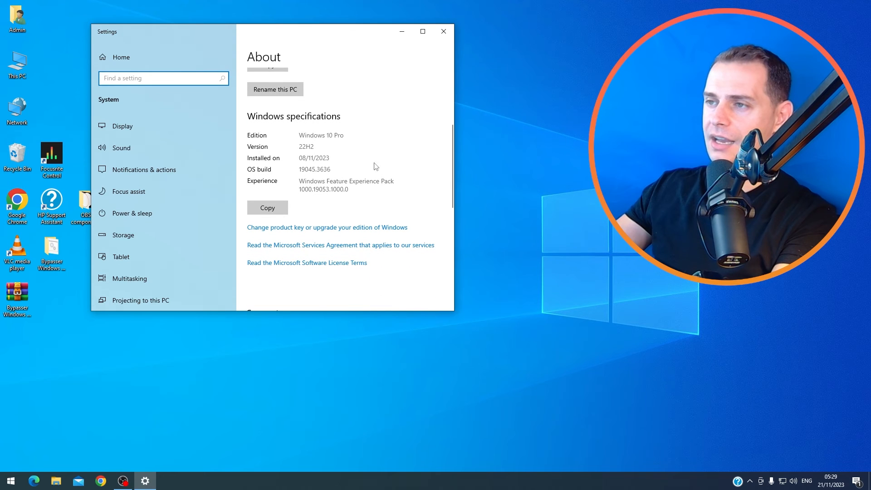
- Confirm About shows Windows 10 Pro 22H2, close Settings, and open This PC
scroll("down", 3)
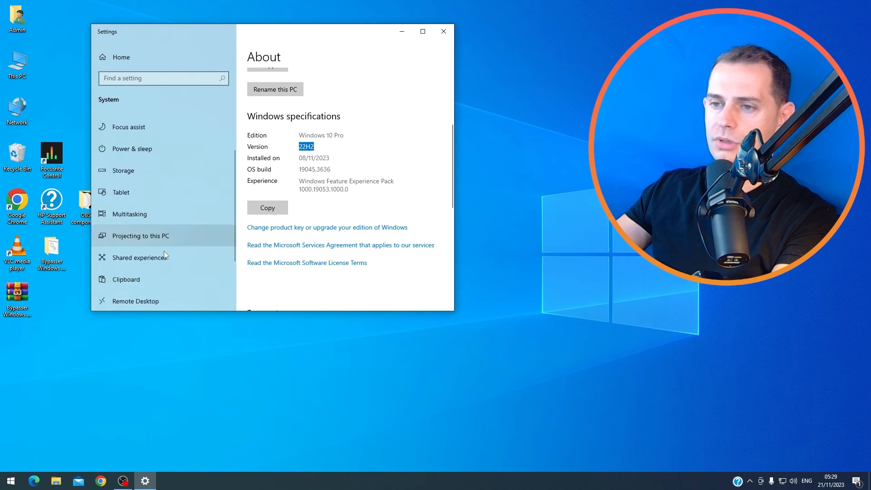
left_click(443, 32)
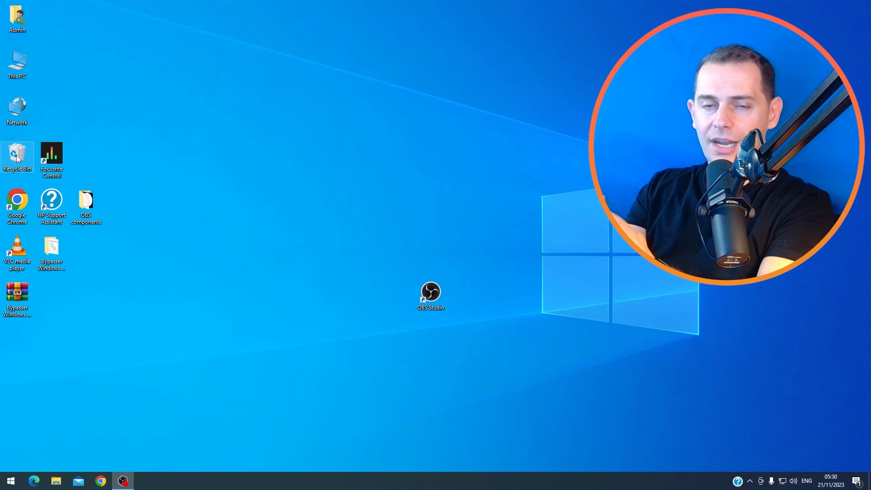
mouse_move(178, 365)
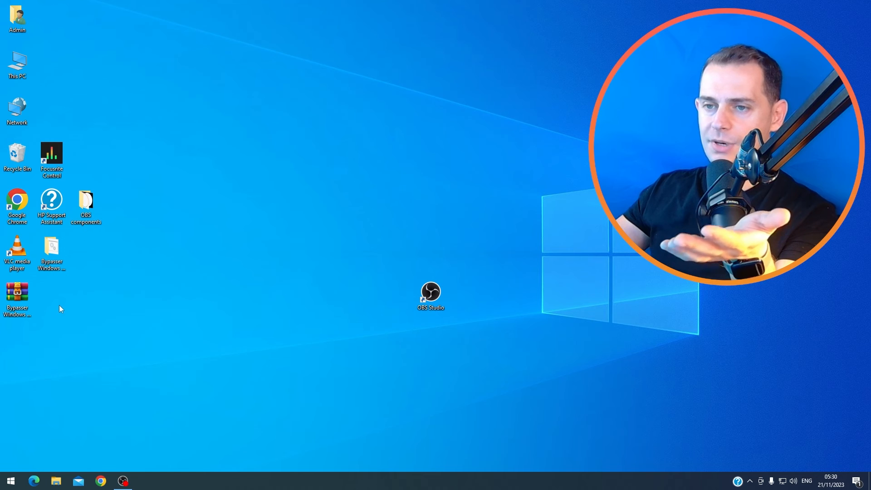
mouse_move(431, 293)
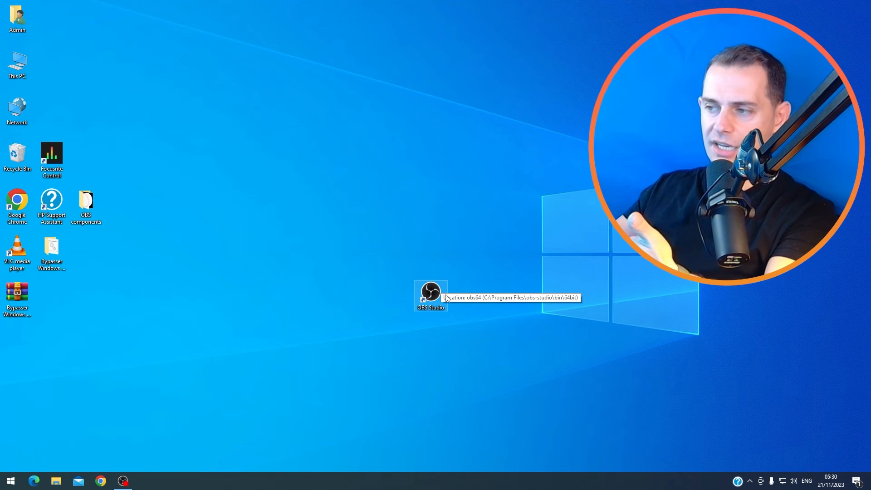
left_click(55, 481)
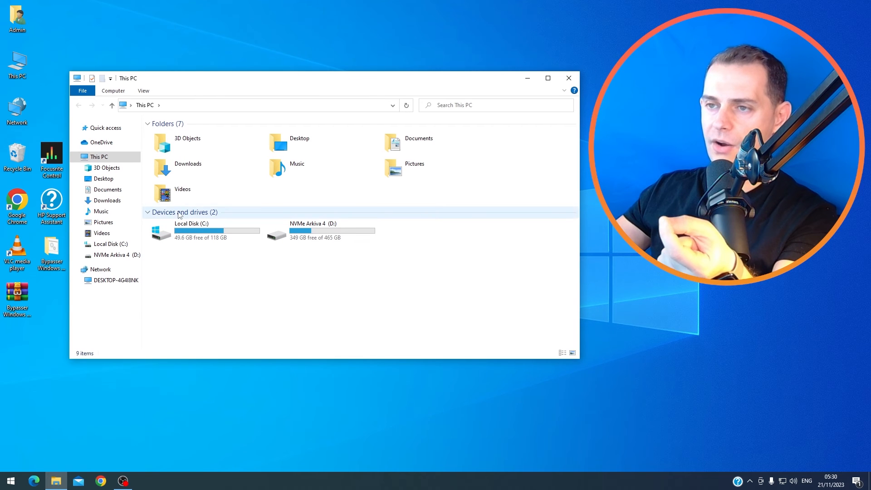
double_click(183, 193)
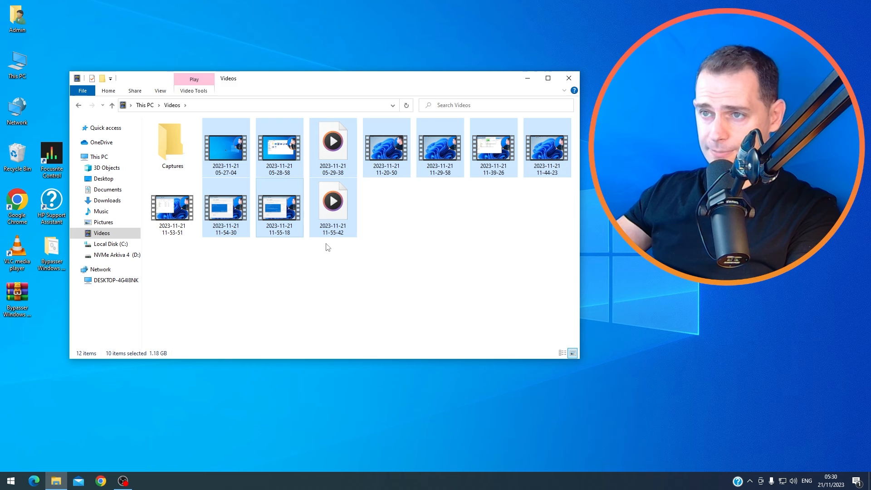
left_click(500, 294)
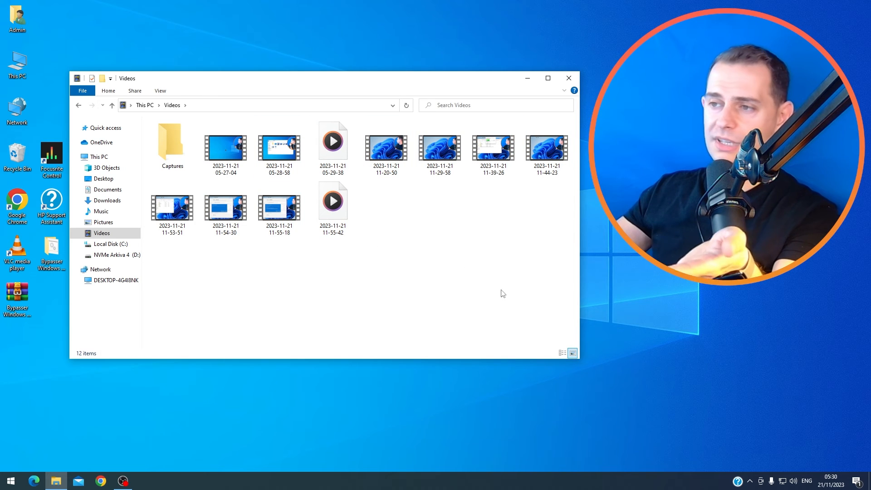
left_click(386, 146)
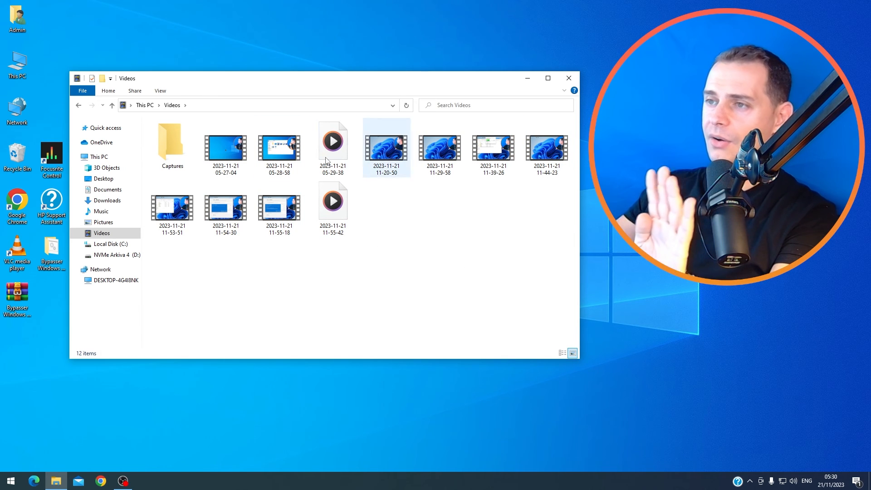
left_click(386, 146)
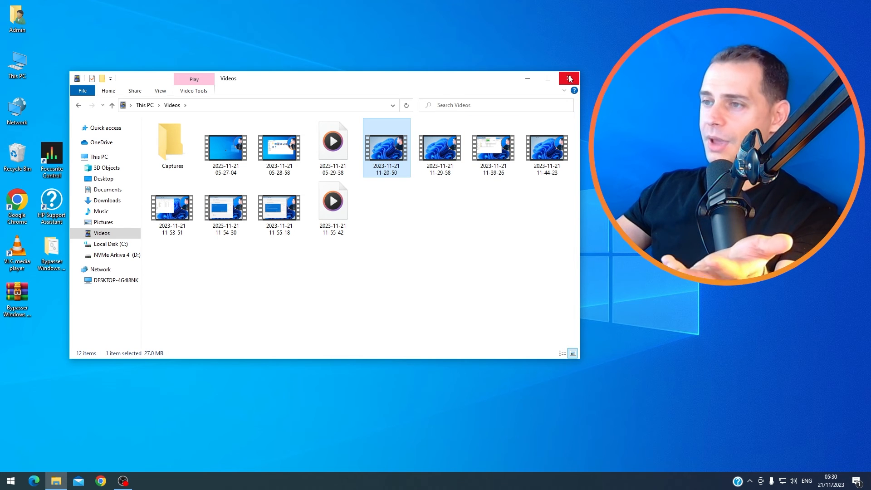
left_click(9, 481)
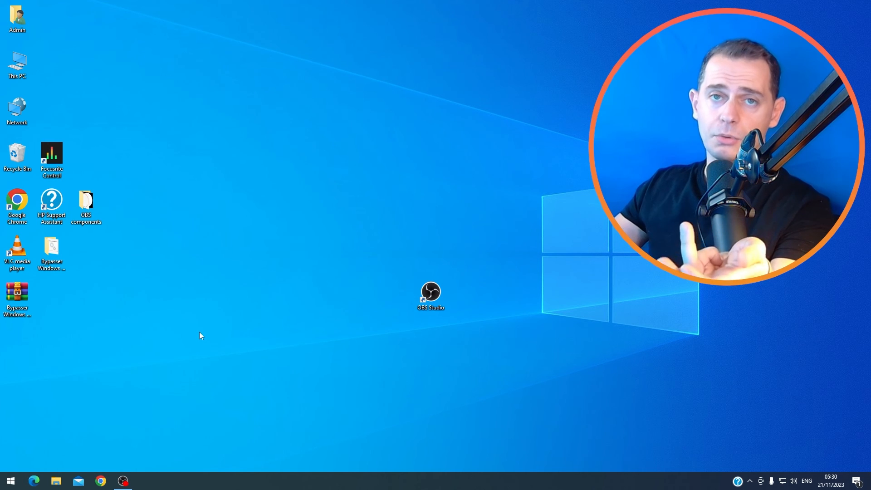
mouse_move(272, 239)
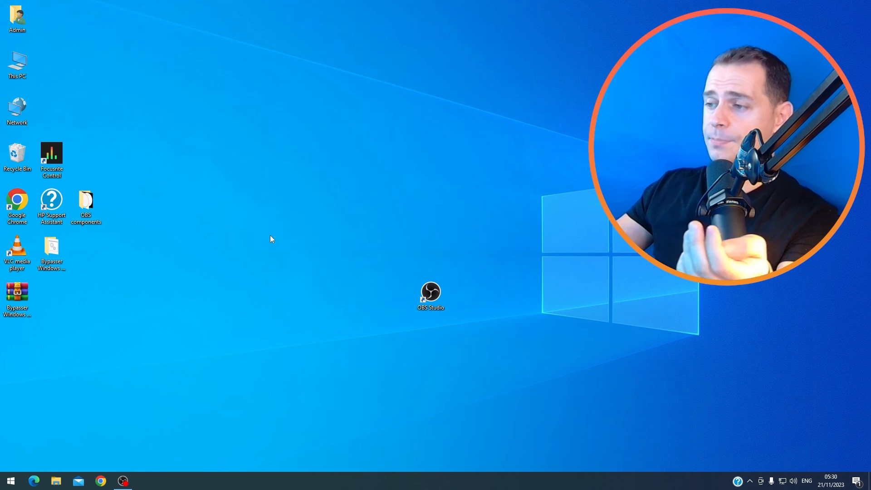
mouse_move(300, 309)
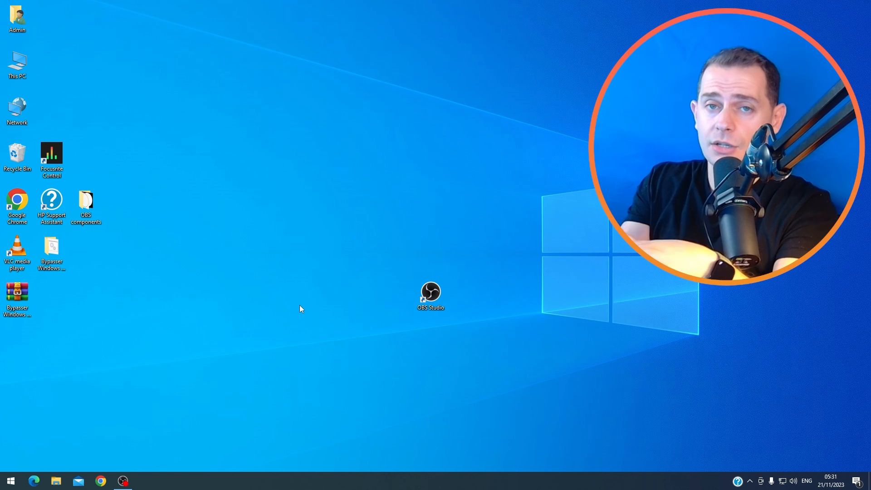